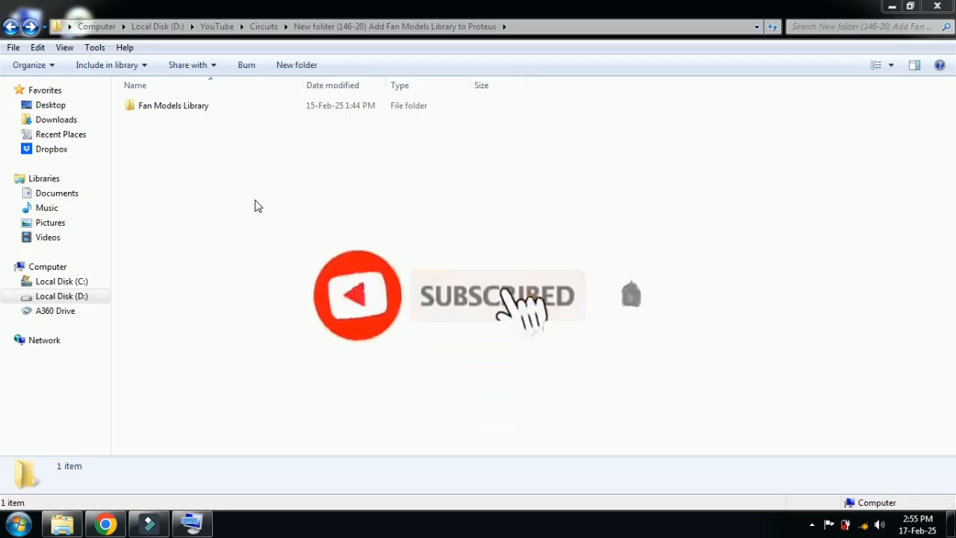
Open Fan Models Library's LIB folder and bring up actions for the ElectronicsTree[FanModels].LIB file.
click(173, 104)
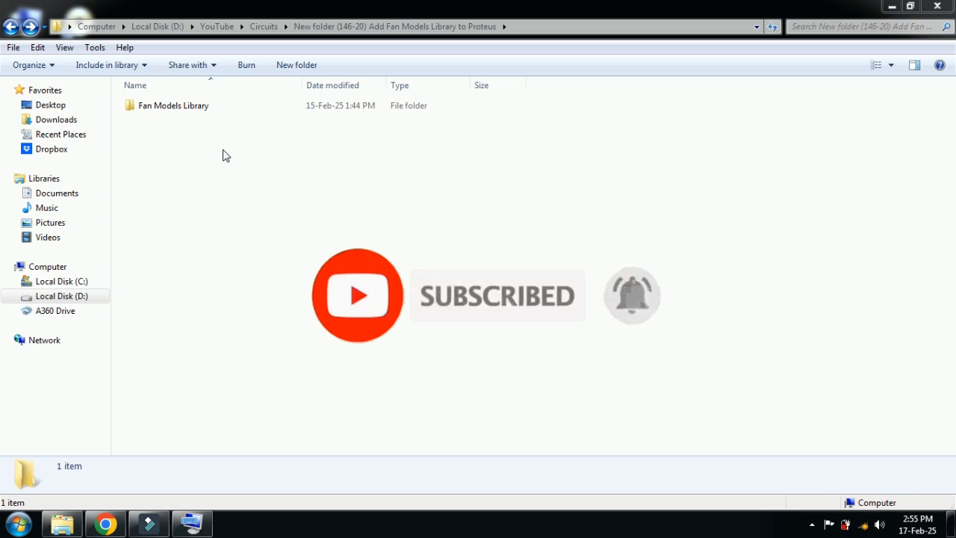
click(174, 104)
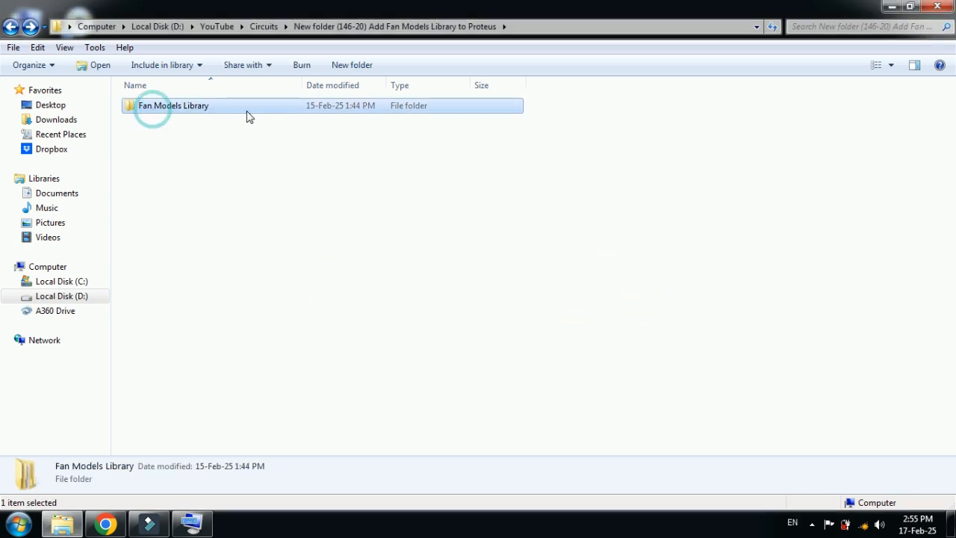
mouse_move(223, 144)
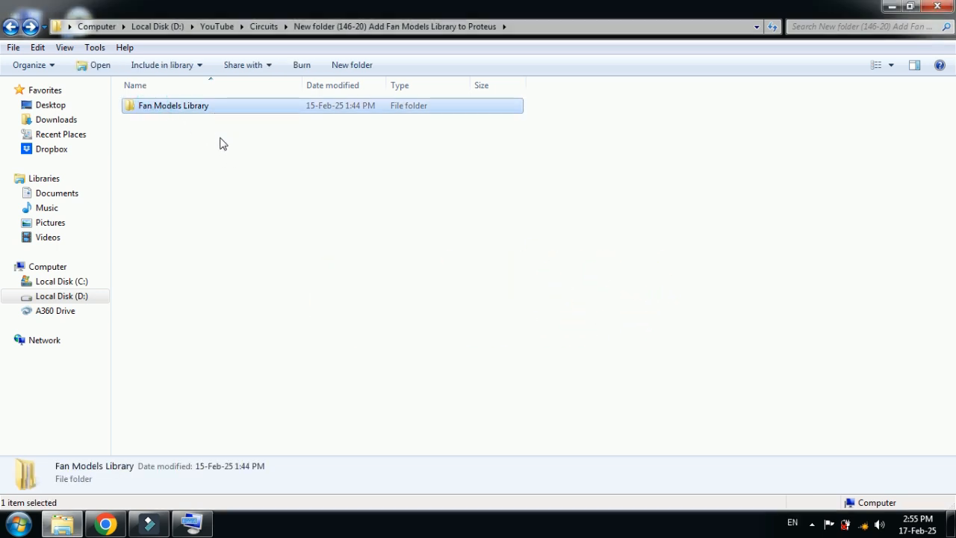
mouse_move(221, 111)
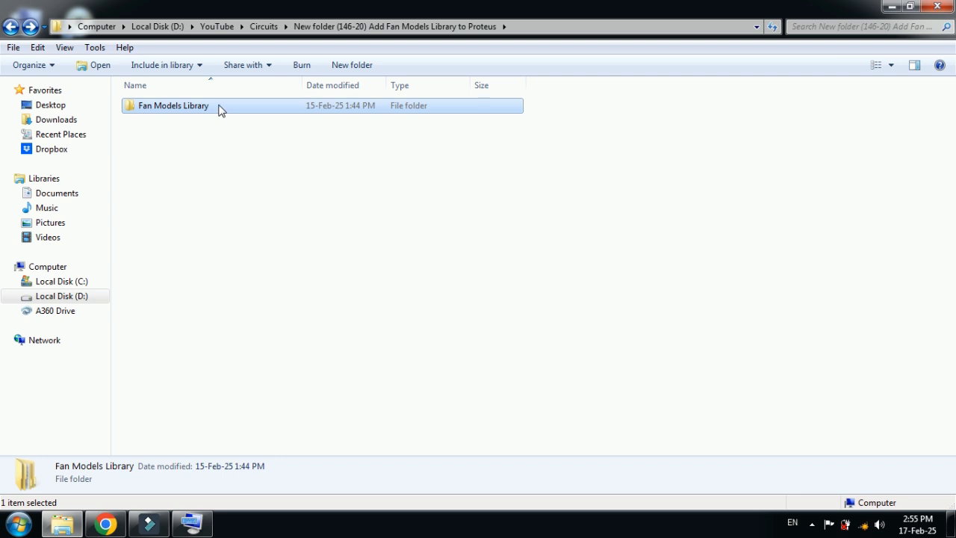
double_click(173, 105)
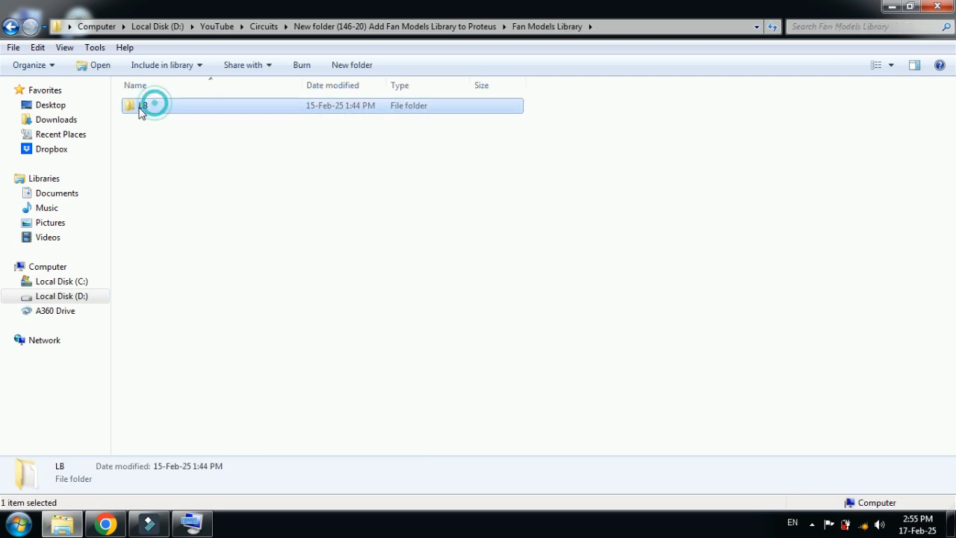
double_click(150, 104)
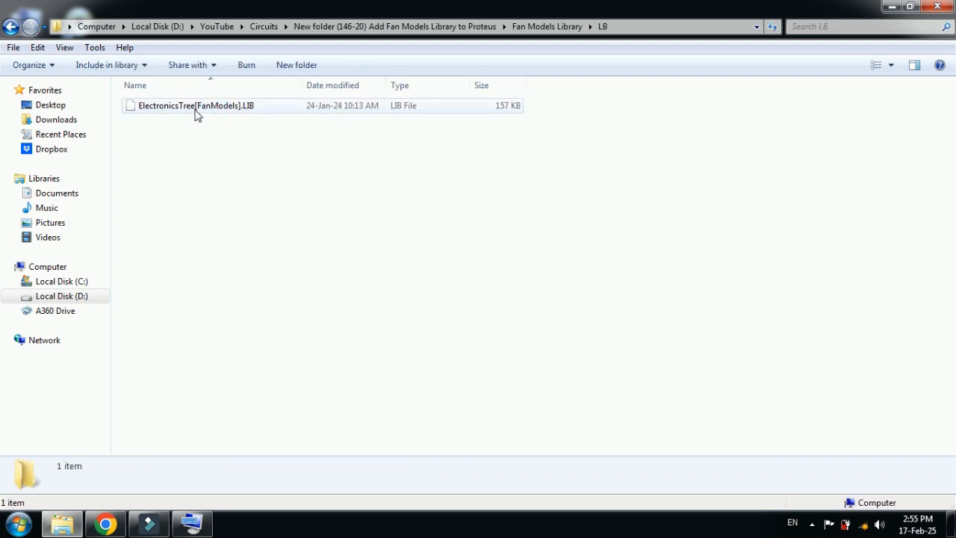
right_click(195, 105)
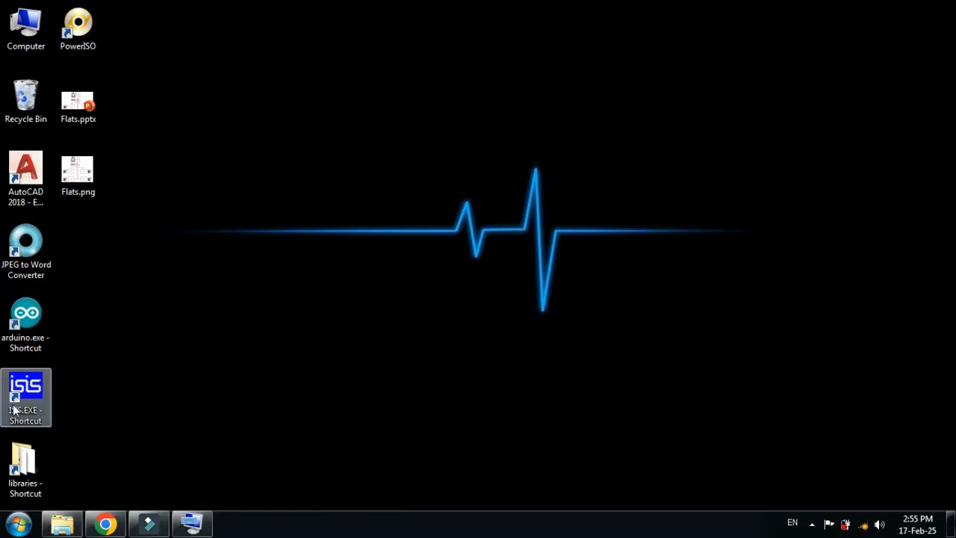
From the ISIS shortcut's file location, open the Proteus 7 Professional LIBRARY folder for pasting.
right_click(25, 396)
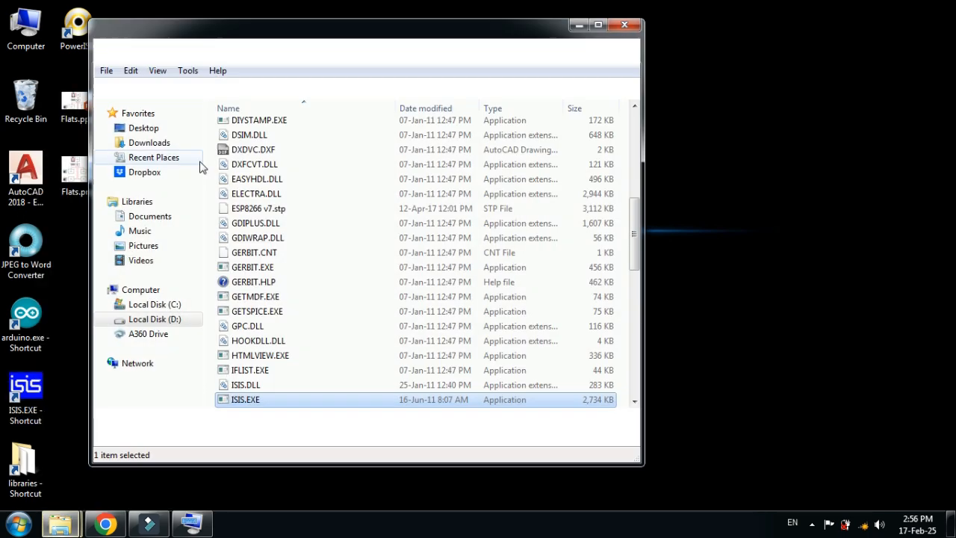
click(597, 24)
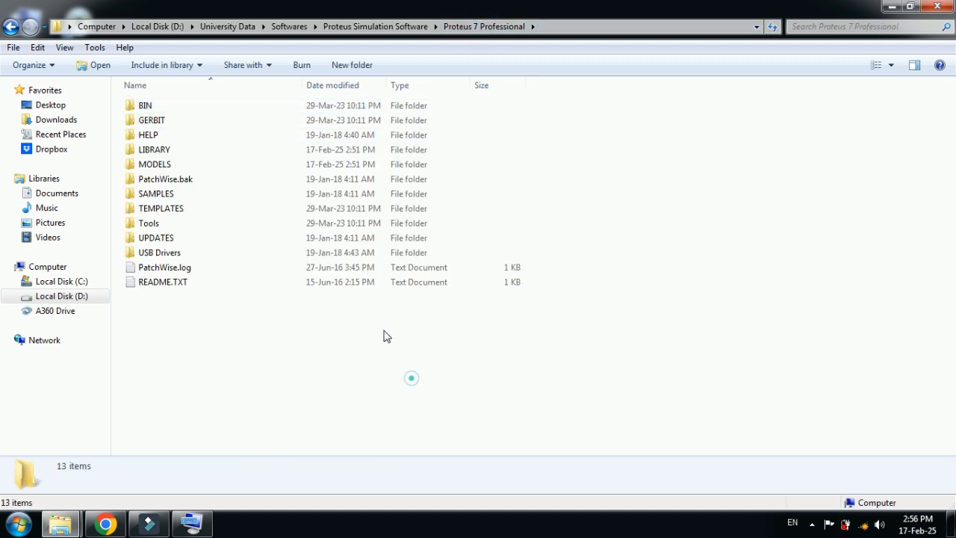
click(156, 150)
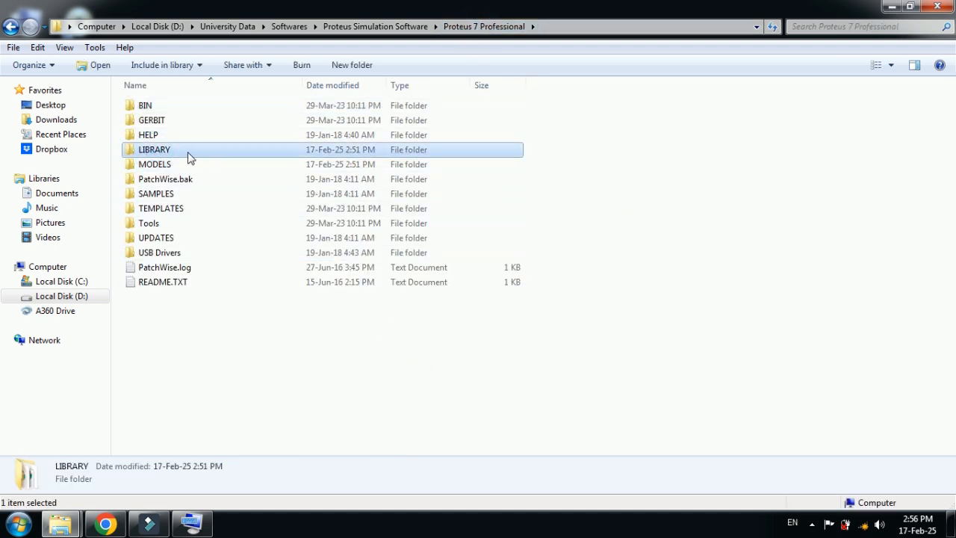
double_click(155, 149)
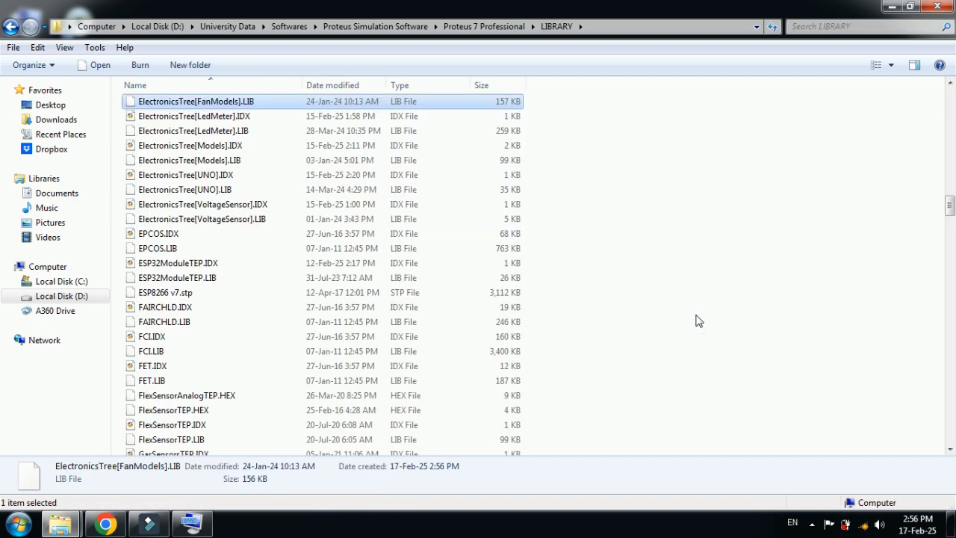
mouse_move(221, 107)
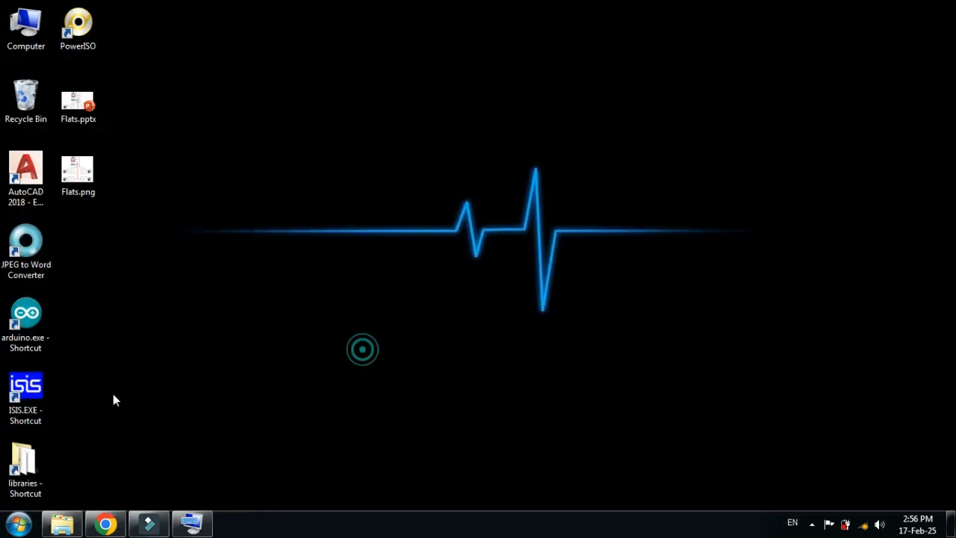
mouse_move(72, 409)
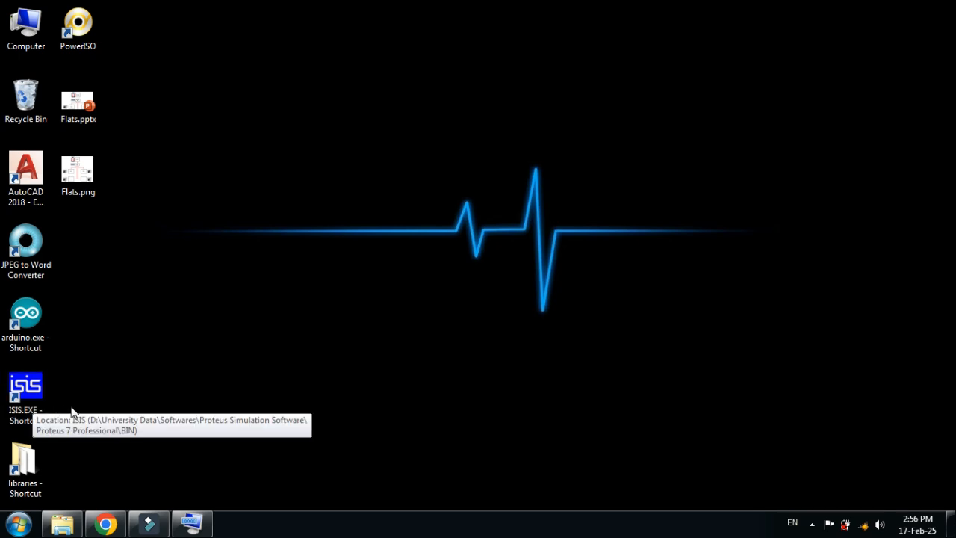
Launch ISIS from the desktop ISIS.EXE shortcut's context menu.
right_click(25, 387)
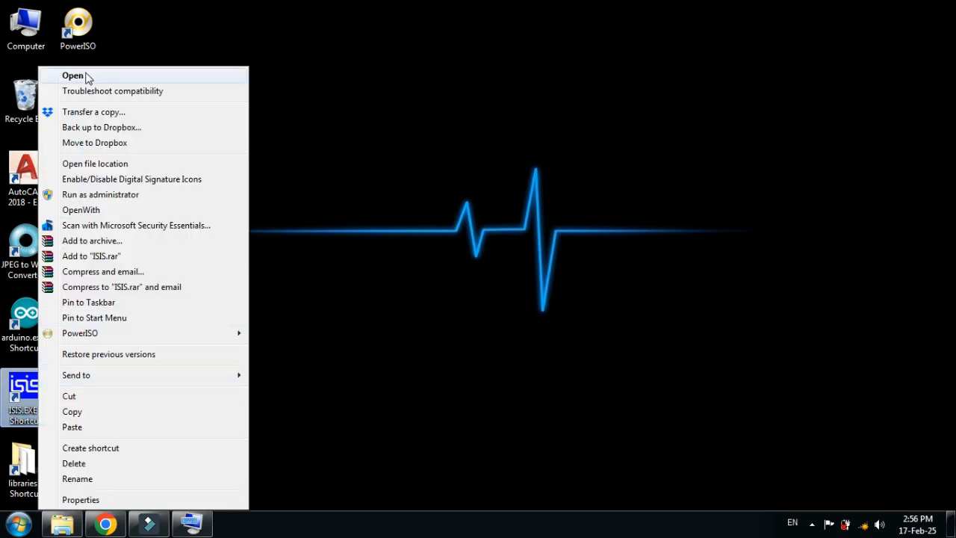
click(72, 75)
text(fa)
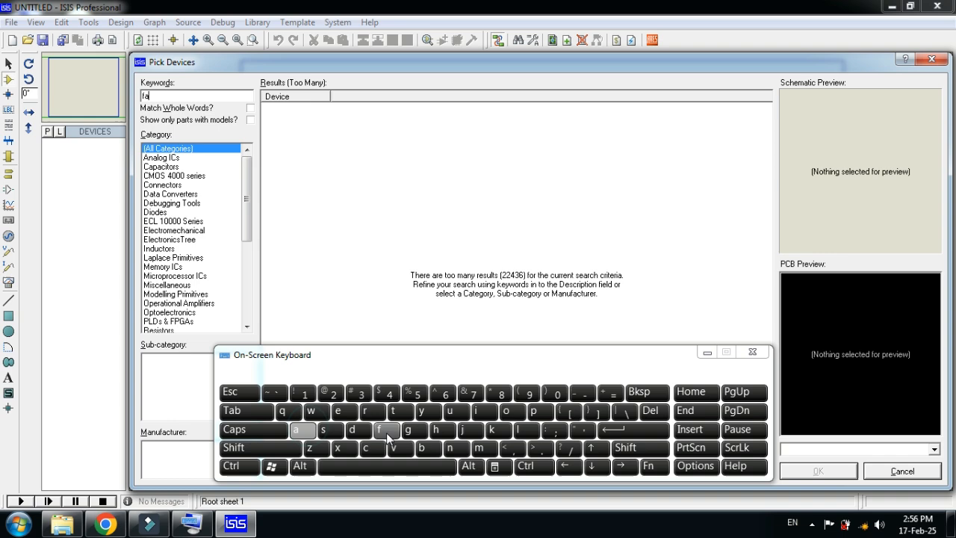
Search Pick Devices for keyword 'fan' restricted to the ElectronicsTree category.
click(448, 448)
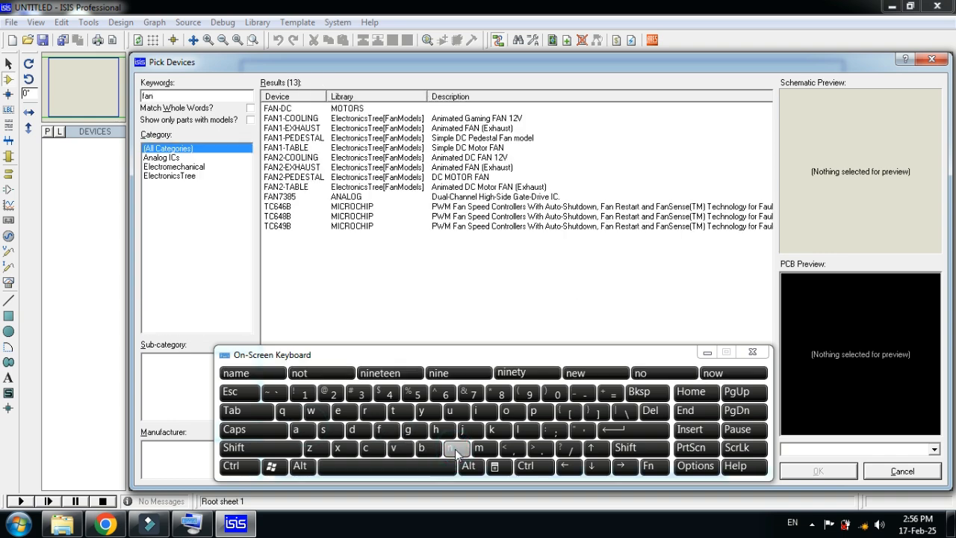
click(457, 448)
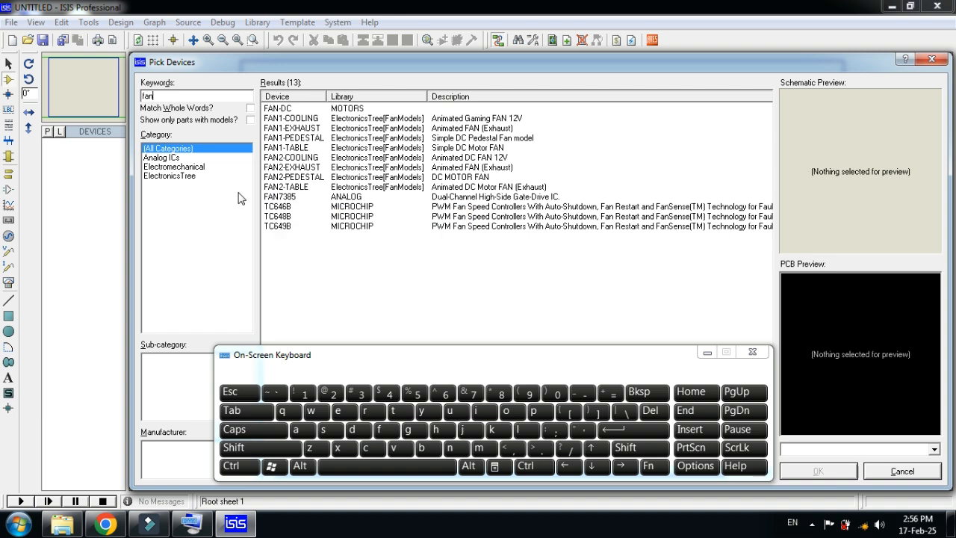
mouse_move(161, 206)
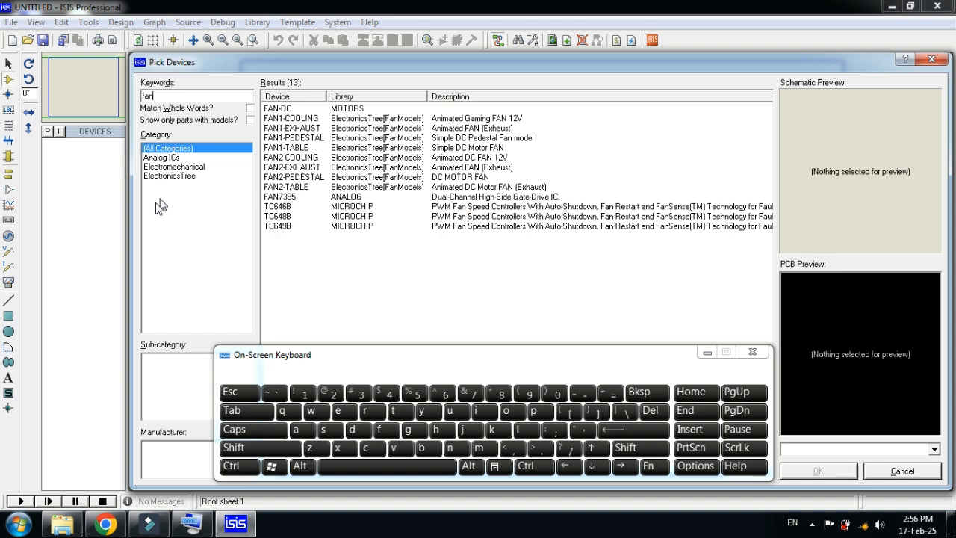
click(170, 176)
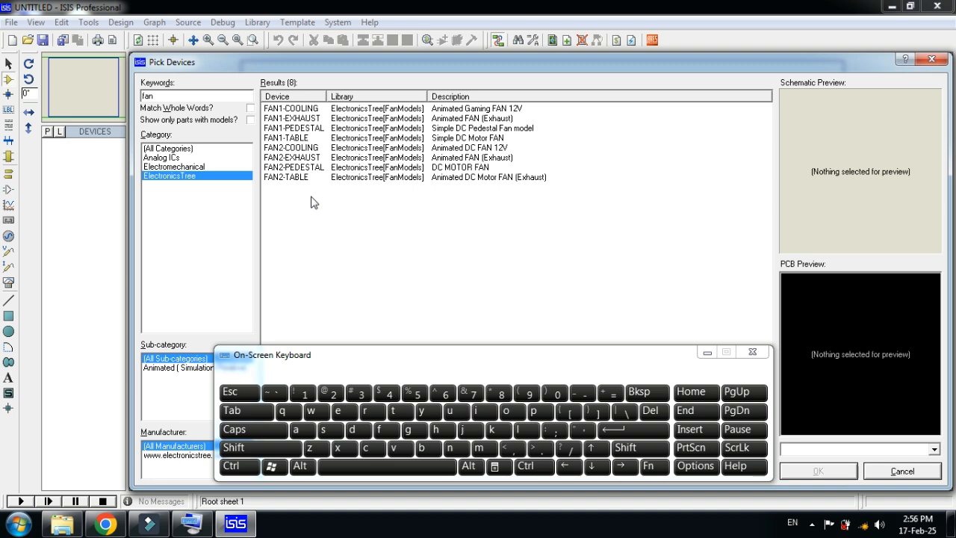
mouse_move(326, 207)
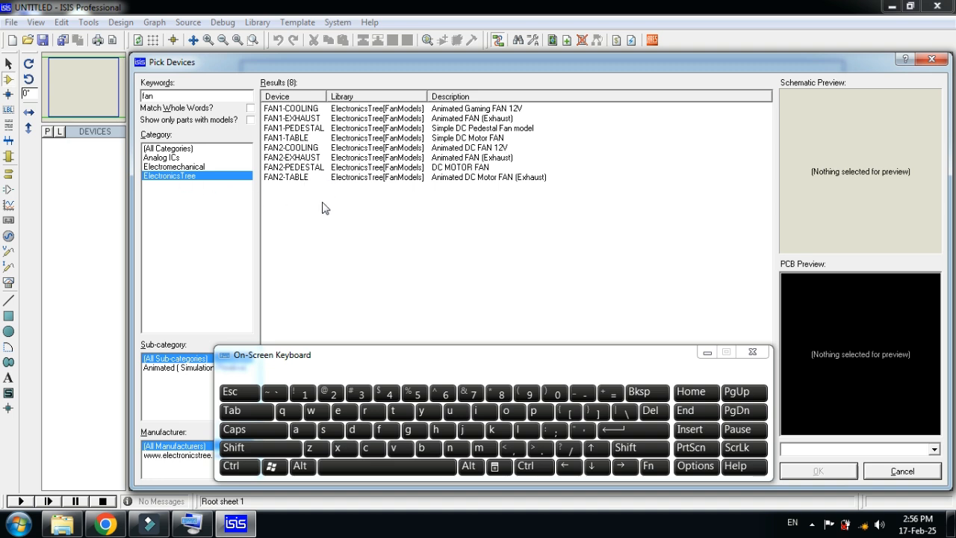
Add the FAN1 and FAN2 cooling, exhaust, pedestal and table models to the device list.
click(291, 108)
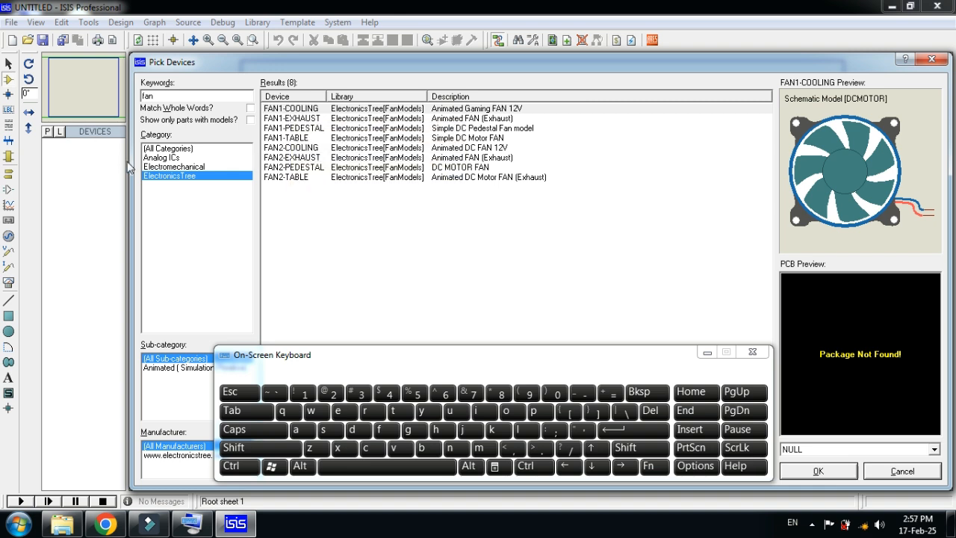
mouse_move(299, 116)
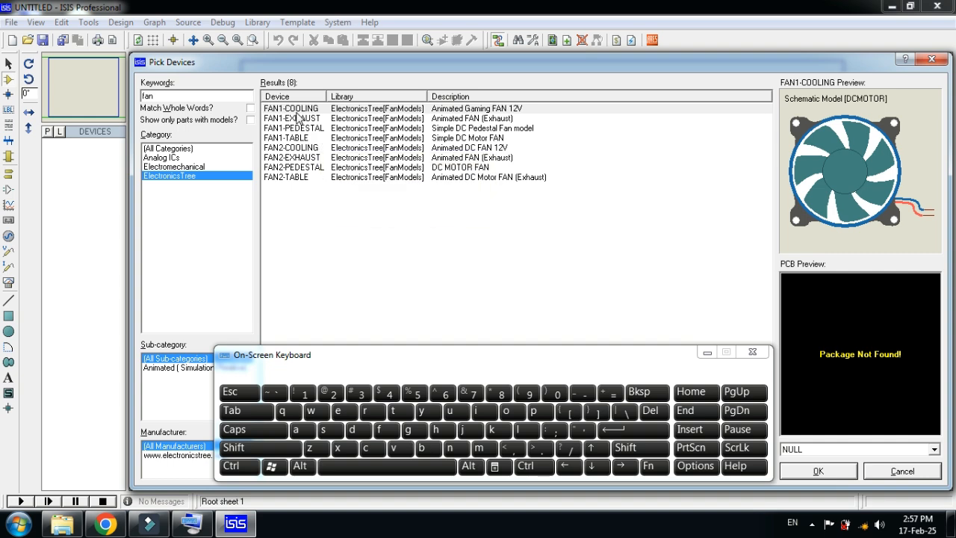
click(290, 108)
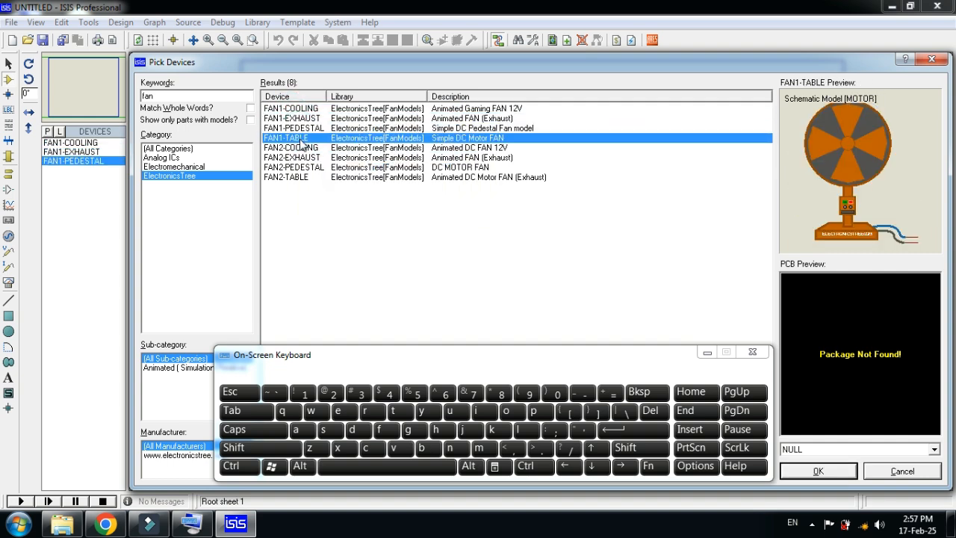
click(285, 176)
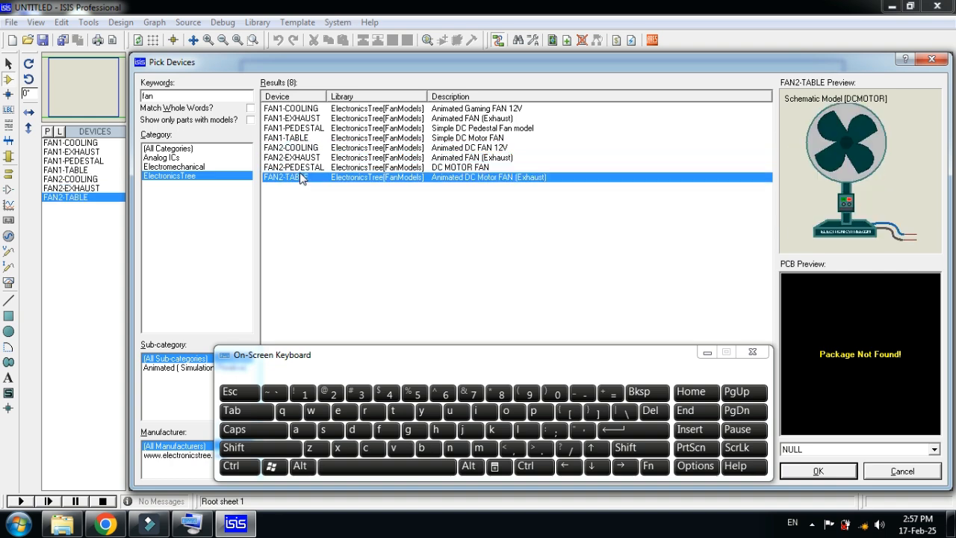
click(292, 167)
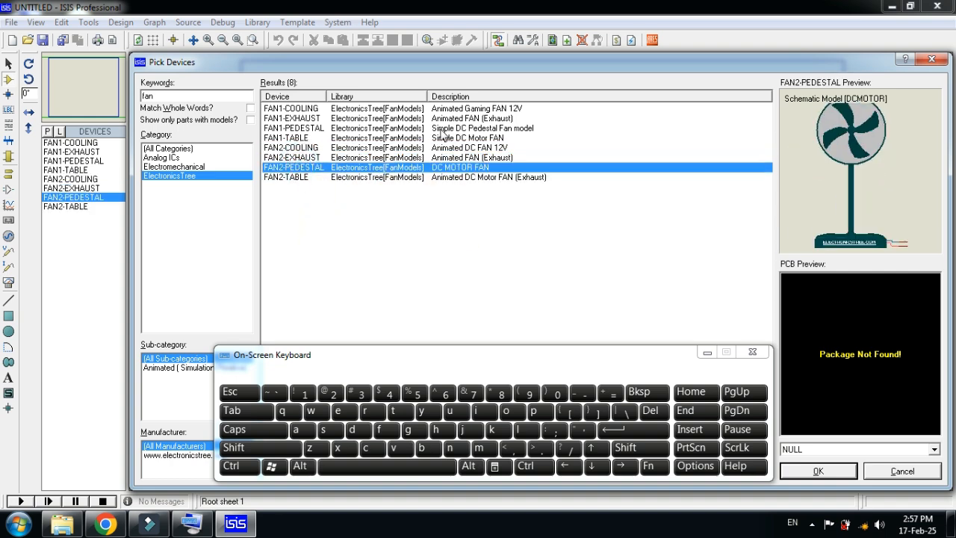
click(290, 108)
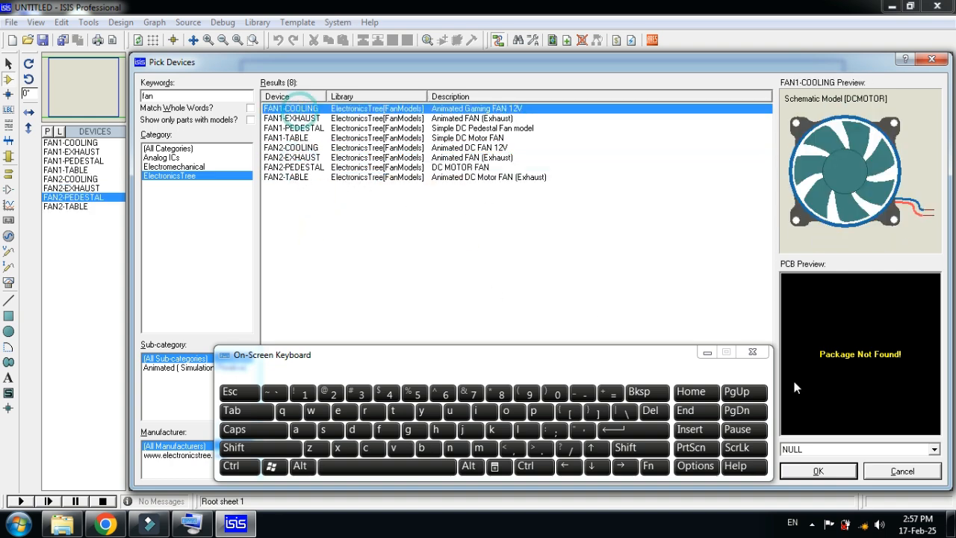
Place FAN1-COOLING, FAN1-EXHAUST, FAN1-PEDESTAL and FAN1-TABLE on the sheet.
click(752, 352)
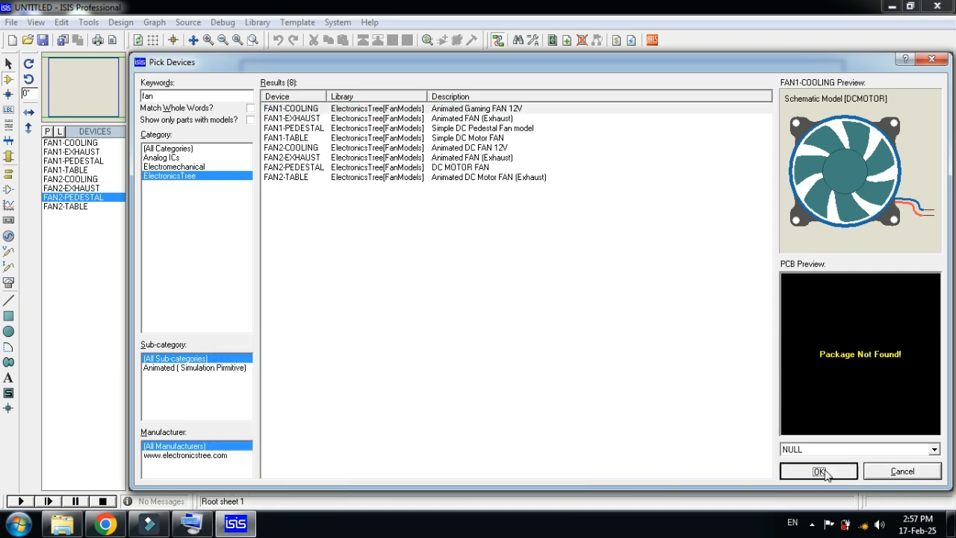
click(818, 472)
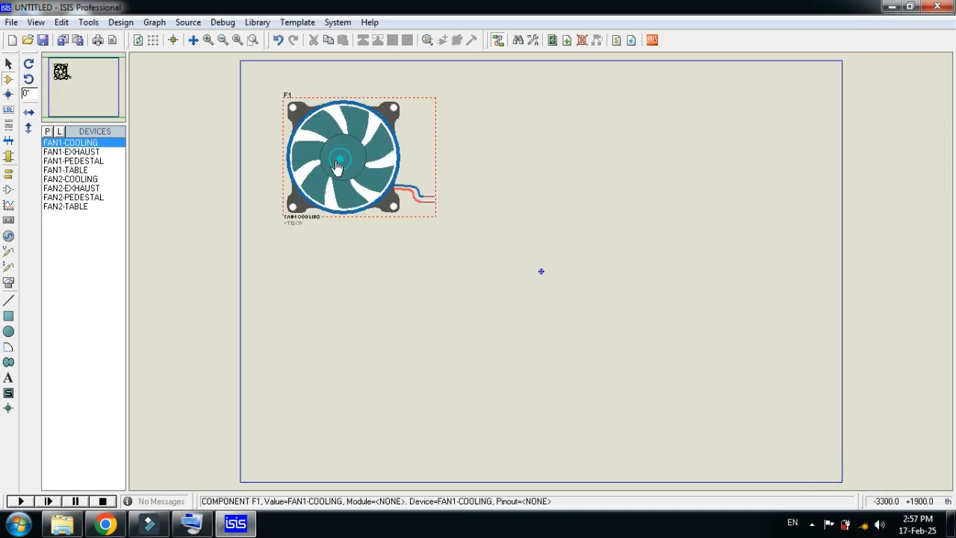
click(72, 152)
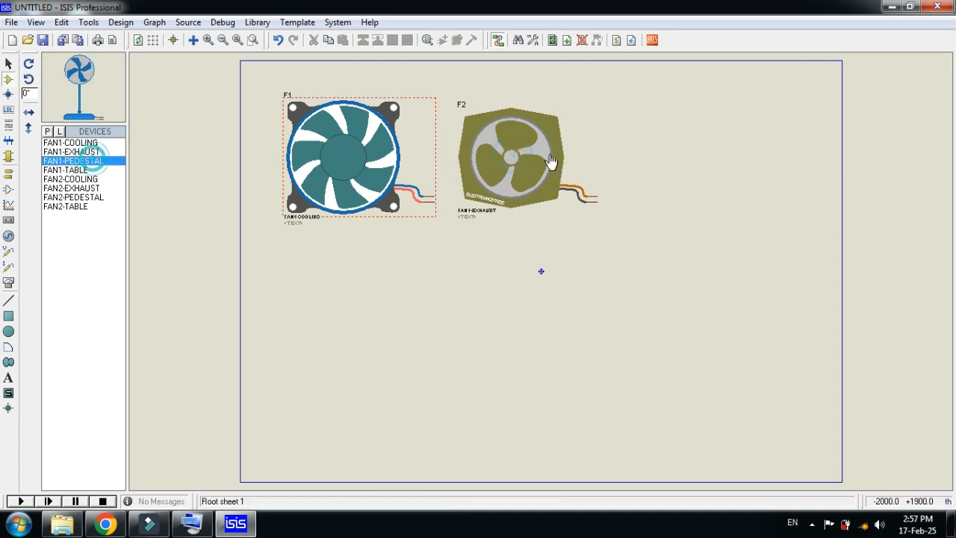
click(735, 138)
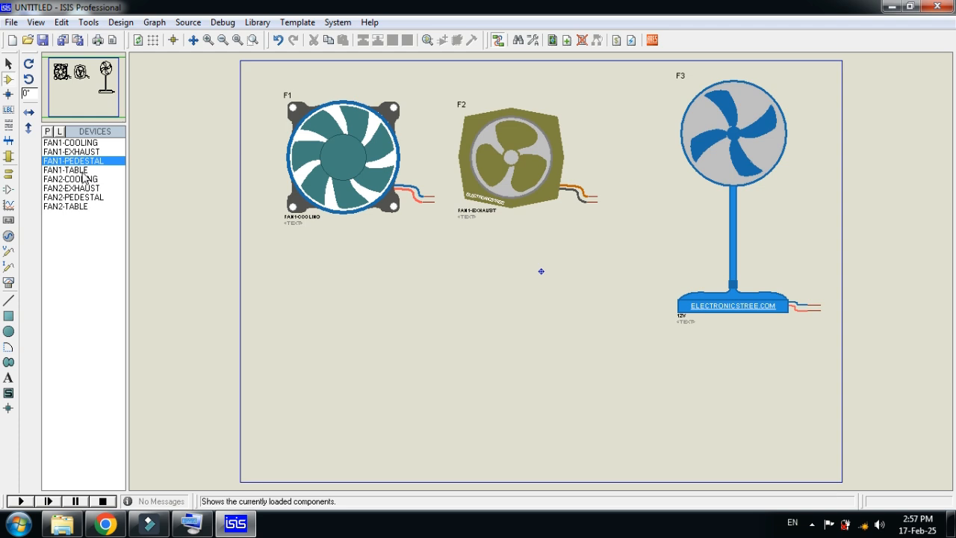
click(65, 171)
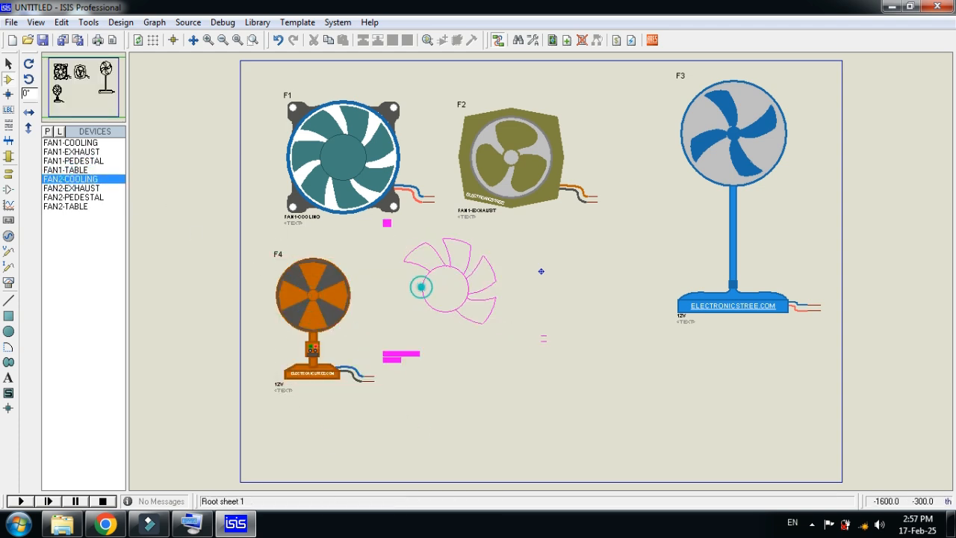
Place FAN2-COOLING, FAN2-EXHAUST and FAN2-PEDESTAL alongside the FAN1 models.
click(493, 325)
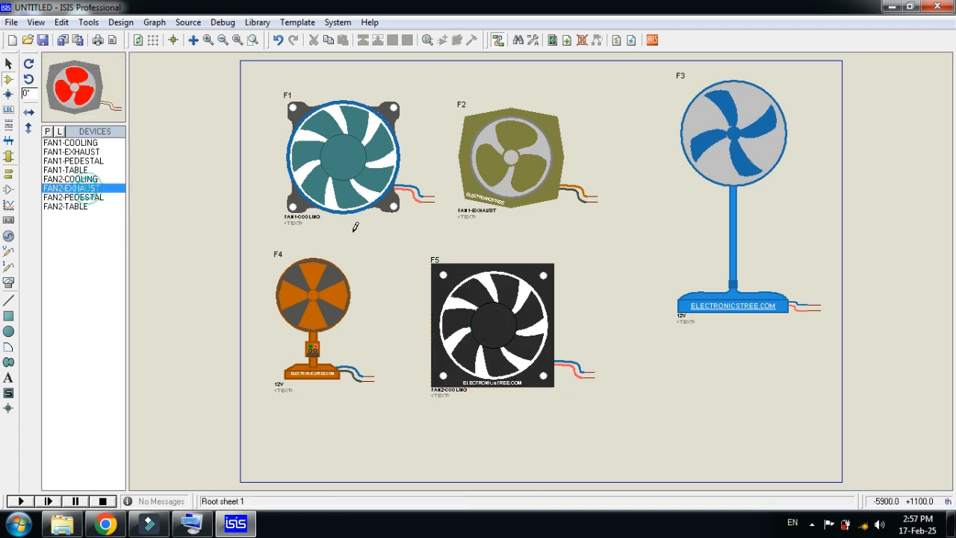
click(732, 395)
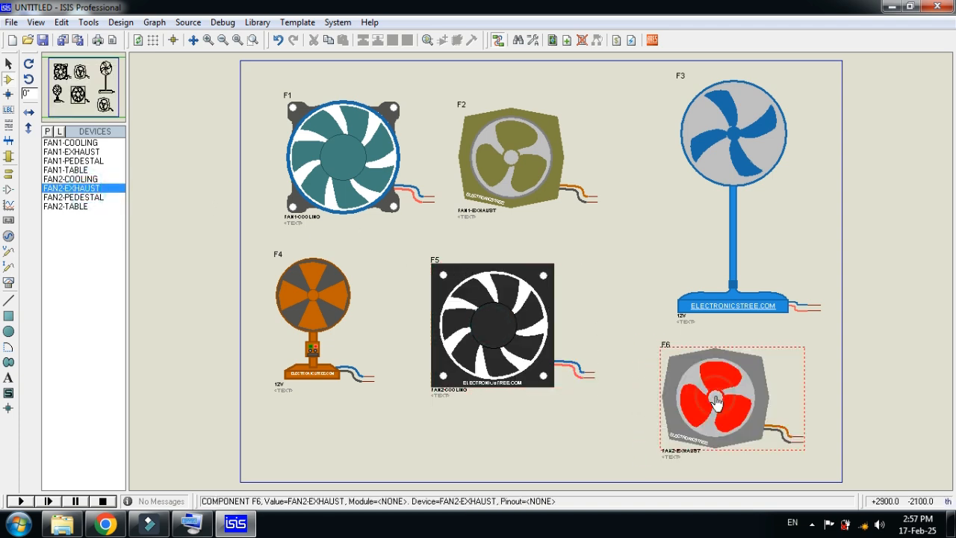
click(73, 197)
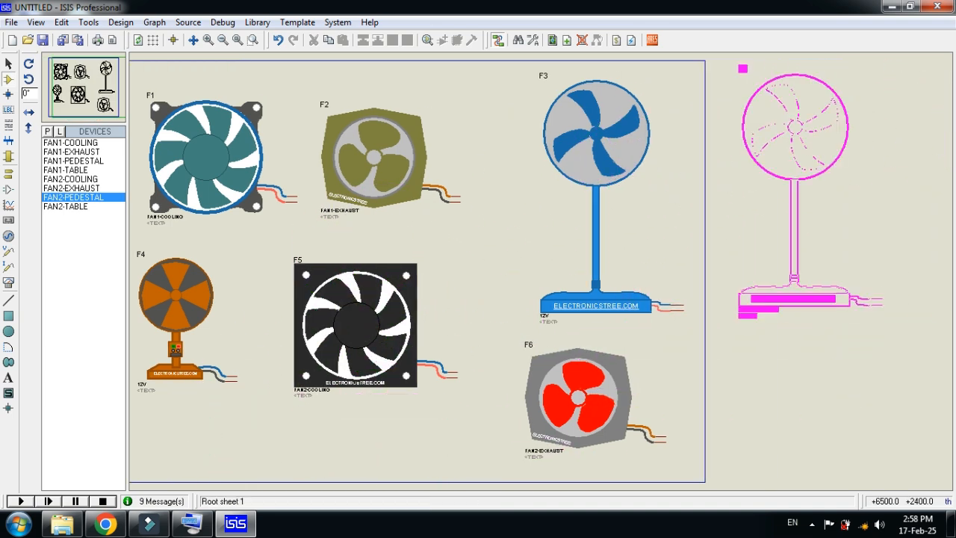
click(72, 206)
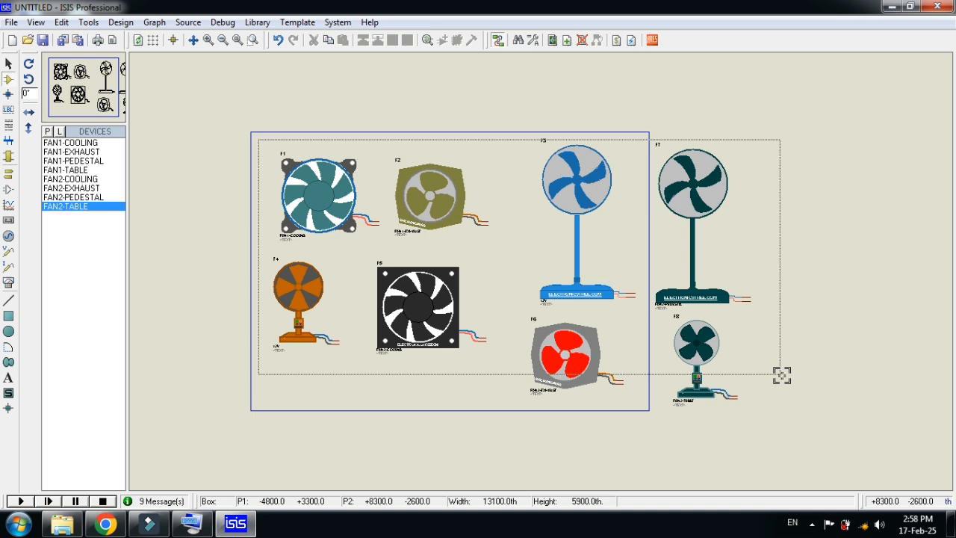
Zoom to the area holding all the fans and select exhaust fan F2.
click(193, 41)
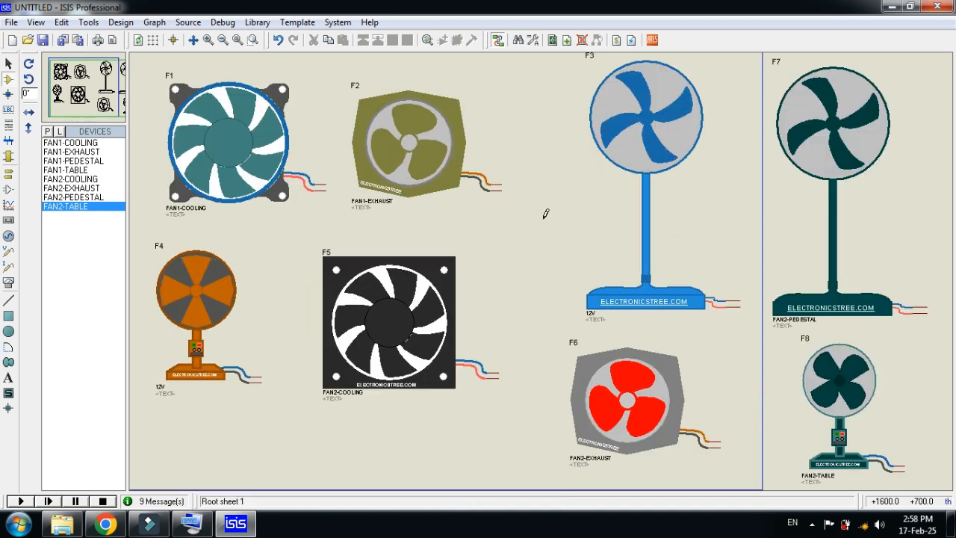
click(411, 142)
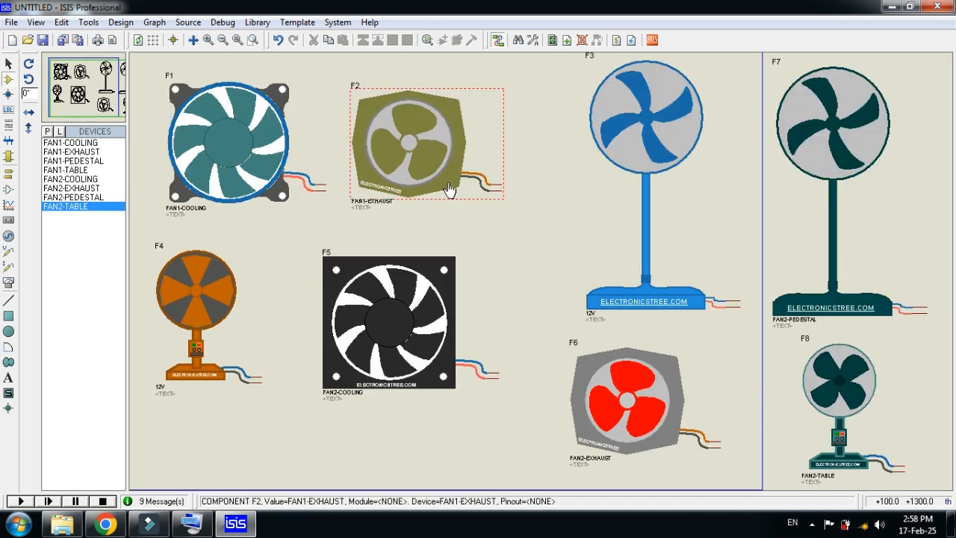
click(586, 209)
text(ac sou)
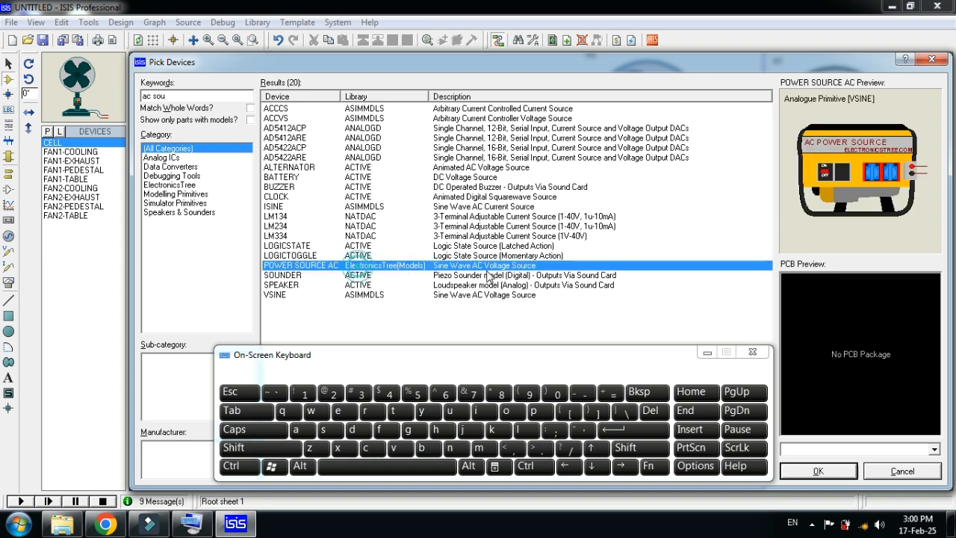
Pick the POWER SOURCE AC generator model to place as ALT1 on the sheet.
click(817, 471)
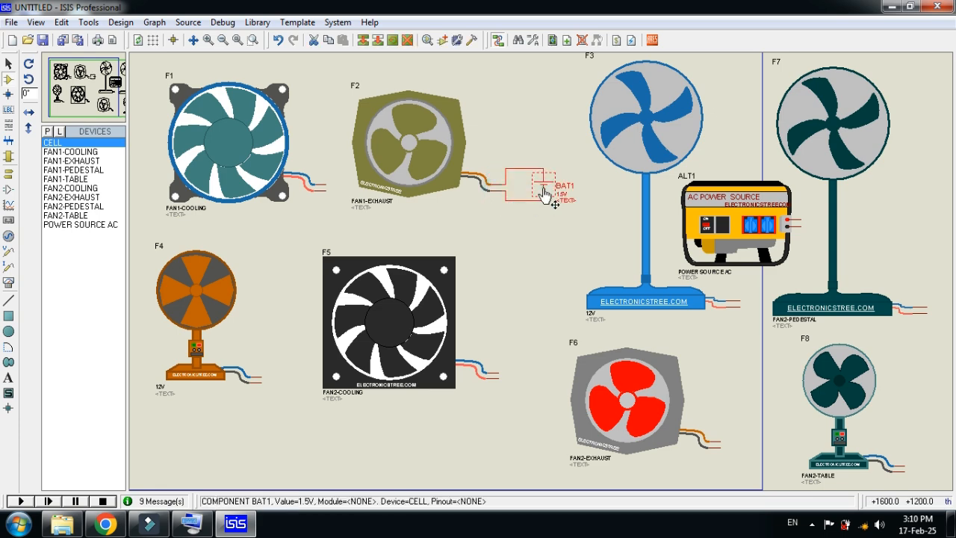
Change battery BAT1's voltage from 1.5V to 12V in Edit Component.
double_click(528, 182)
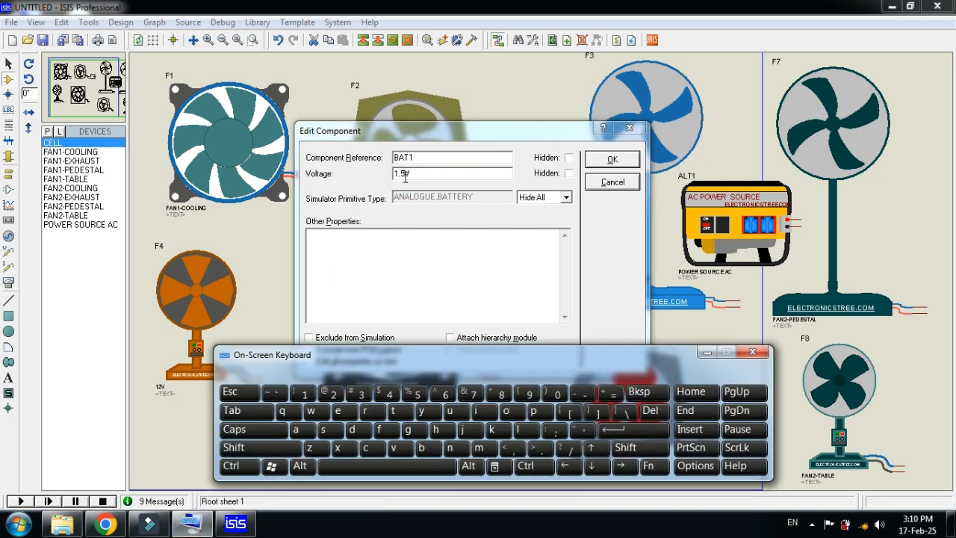
click(330, 395)
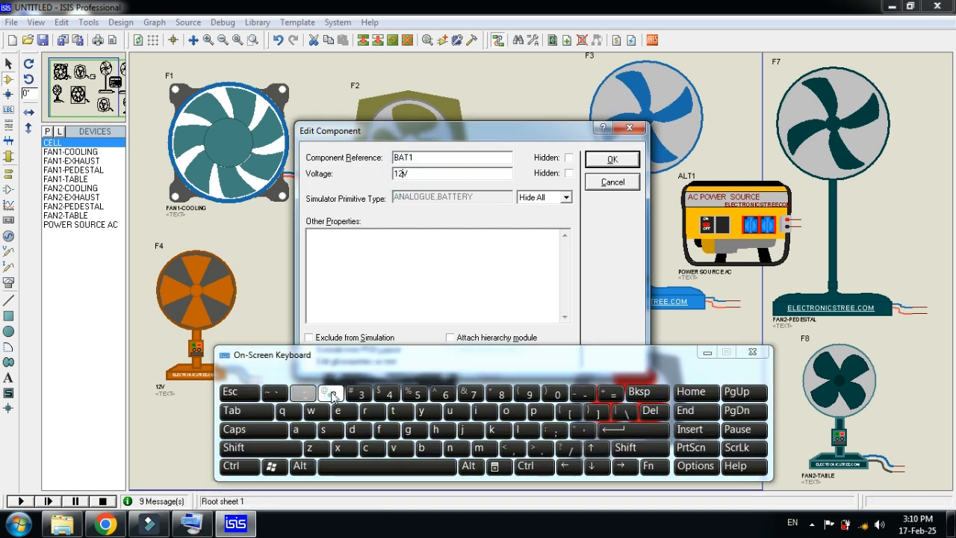
click(611, 158)
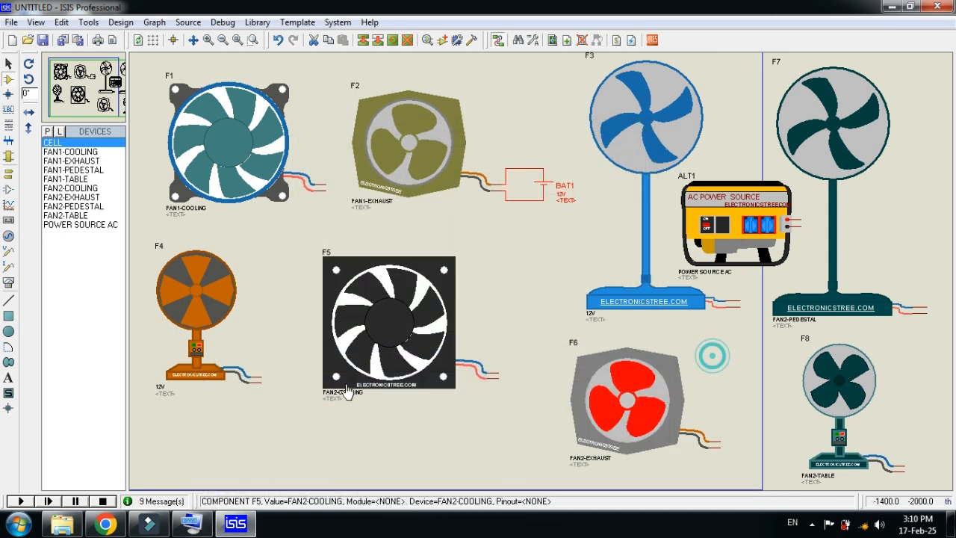
mouse_move(18, 502)
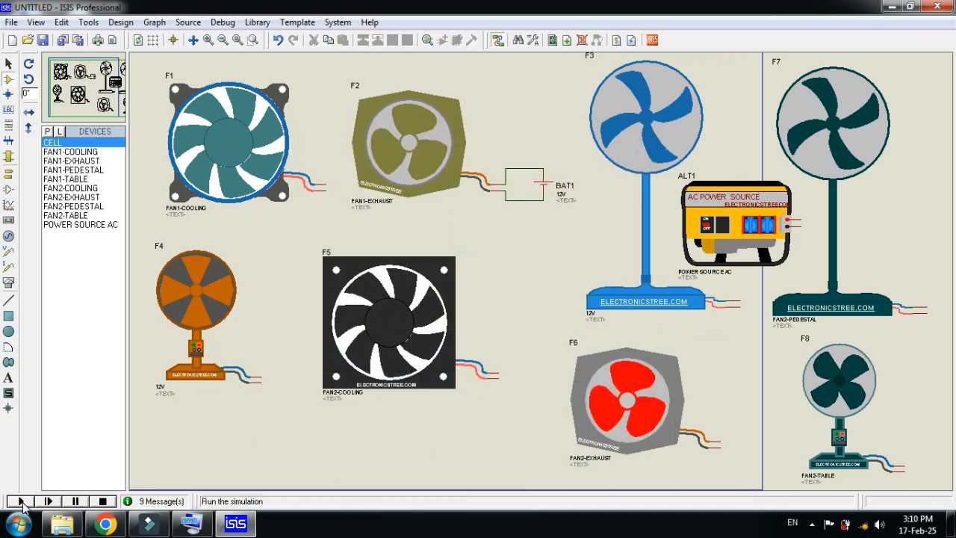
Run the simulation to animate the battery-powered exhaust fan, then stop it.
click(18, 500)
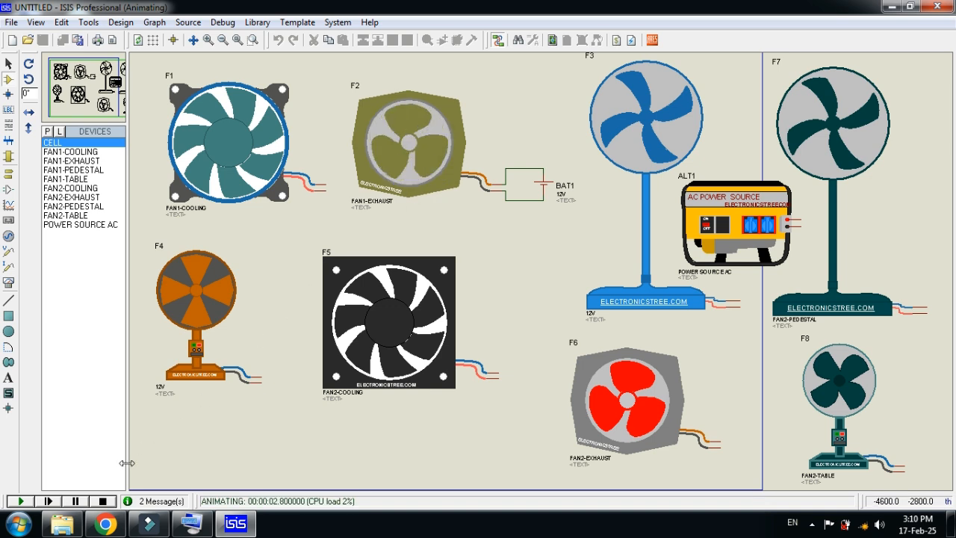
click(101, 500)
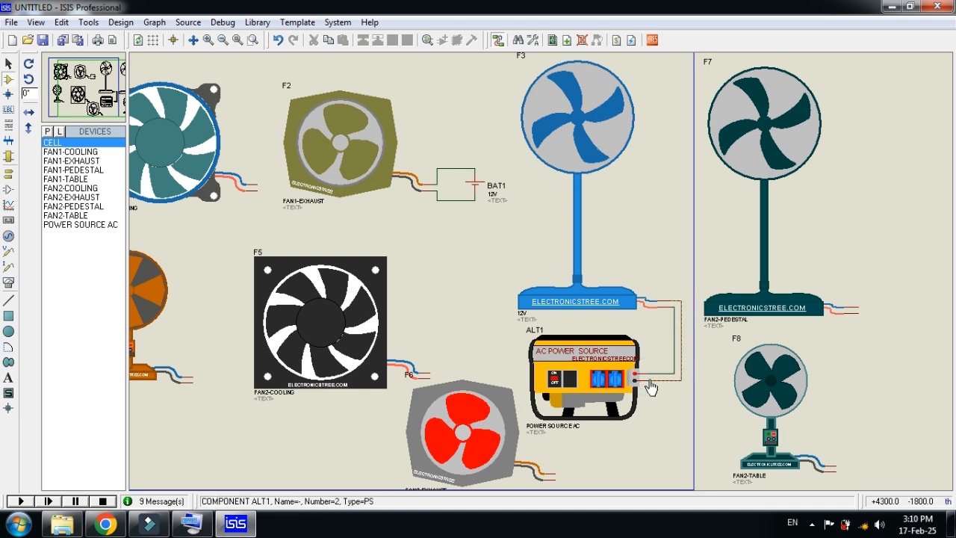
Wire generator ALT1 to pedestal fan F3, run and stop the simulation, and bring up F3's properties.
click(18, 500)
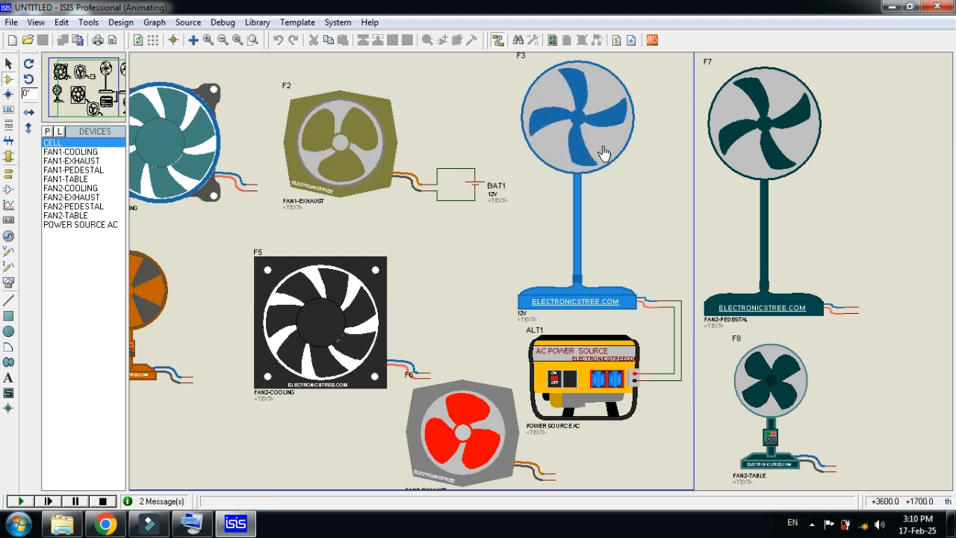
click(99, 500)
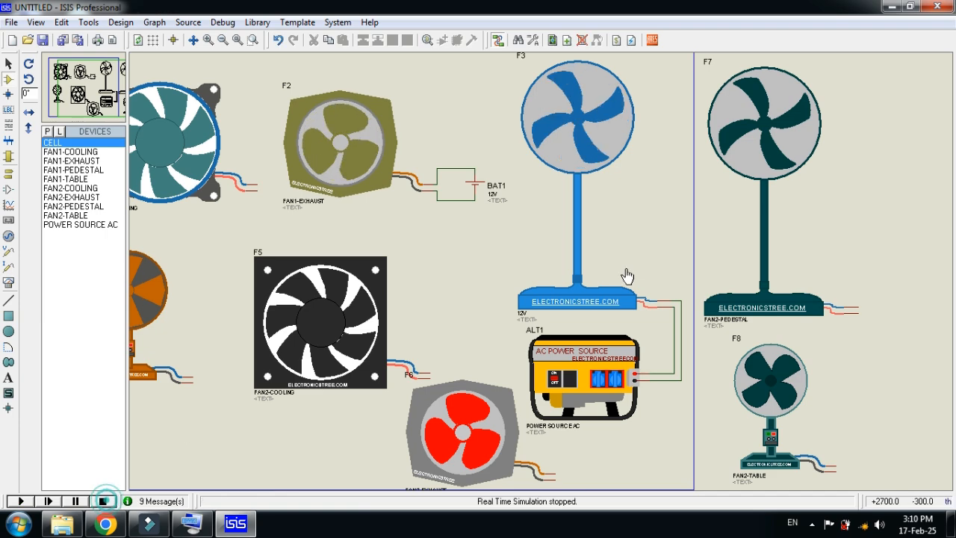
mouse_move(643, 310)
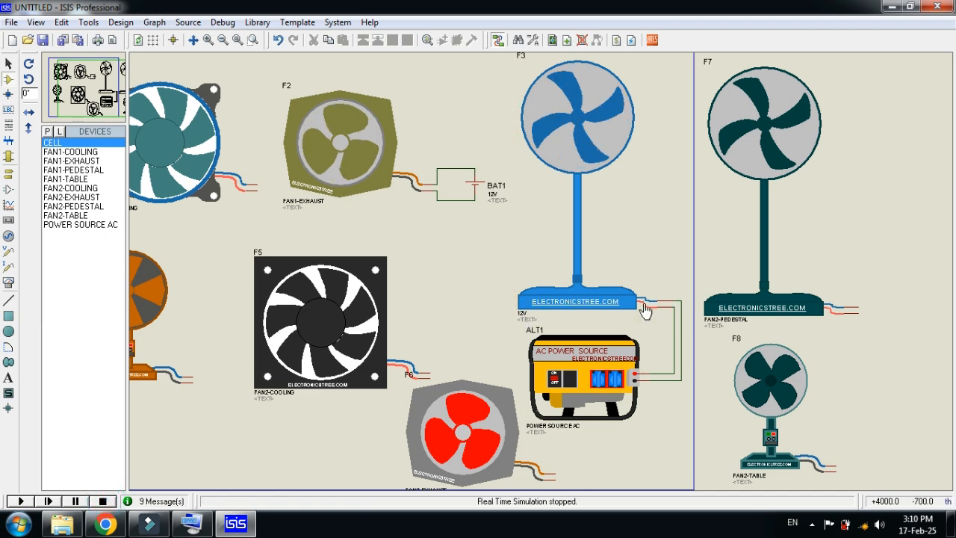
double_click(575, 112)
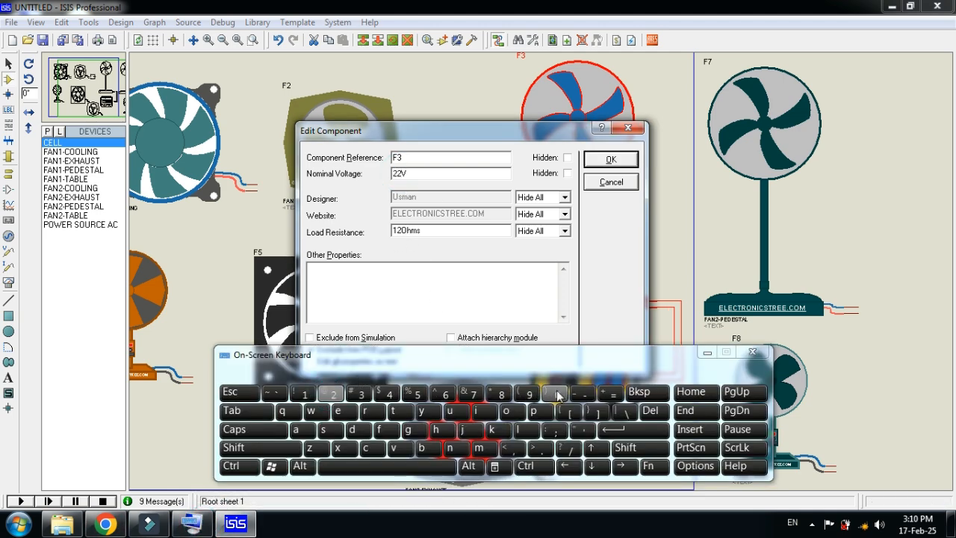
Set F3's nominal voltage to 220V and run the simulation with the generator-fed fan animating.
click(609, 159)
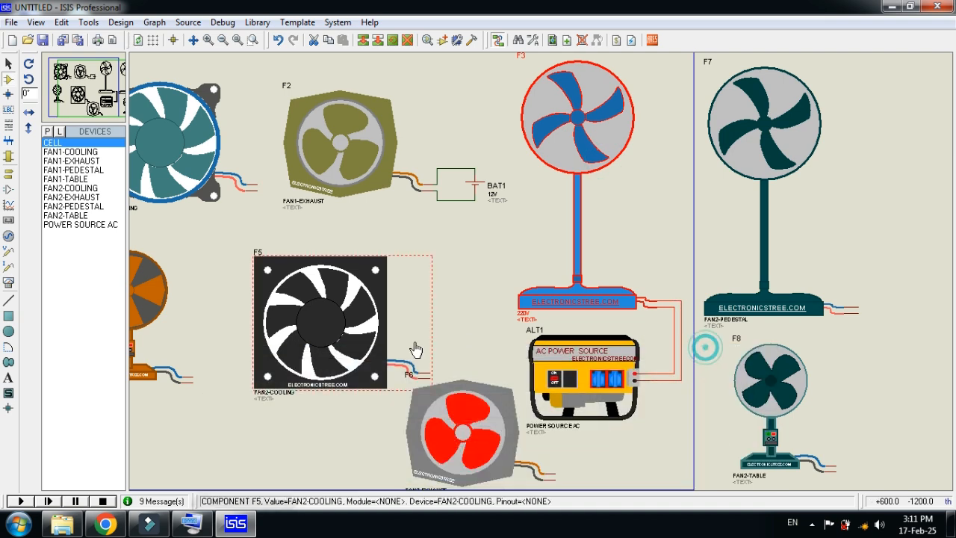
click(18, 501)
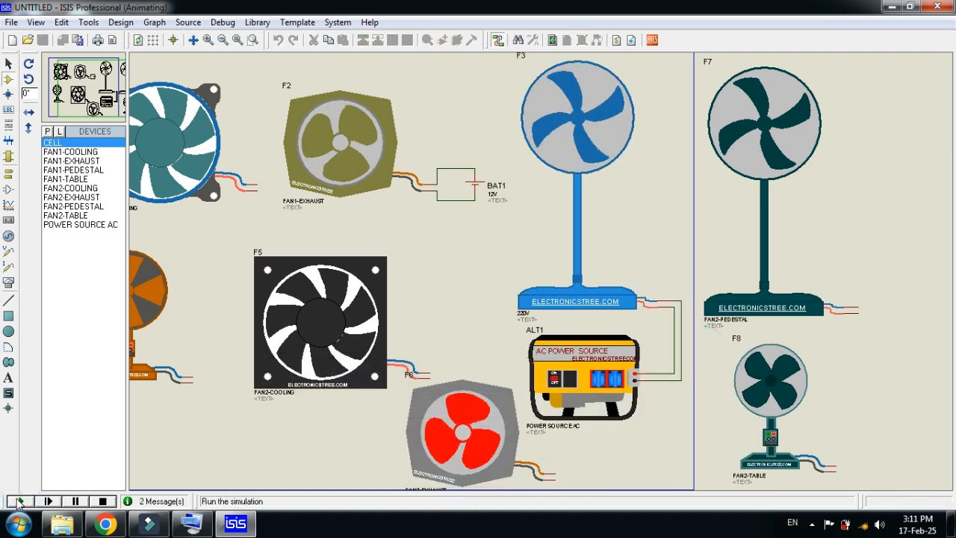
click(20, 502)
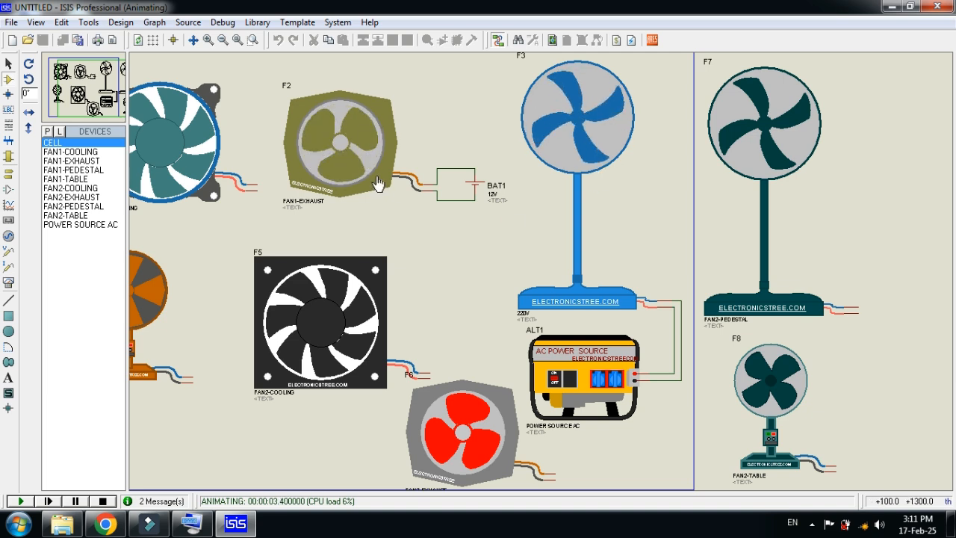
mouse_move(401, 221)
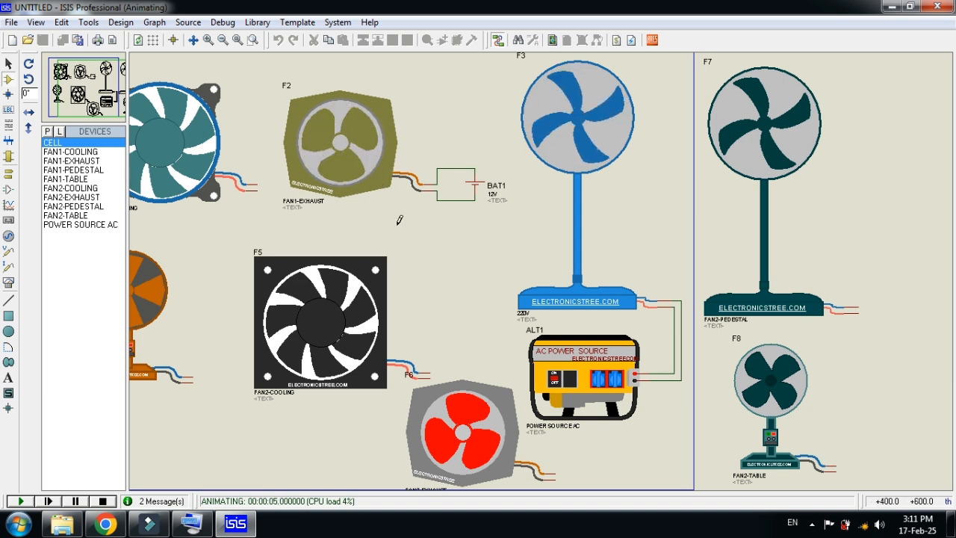